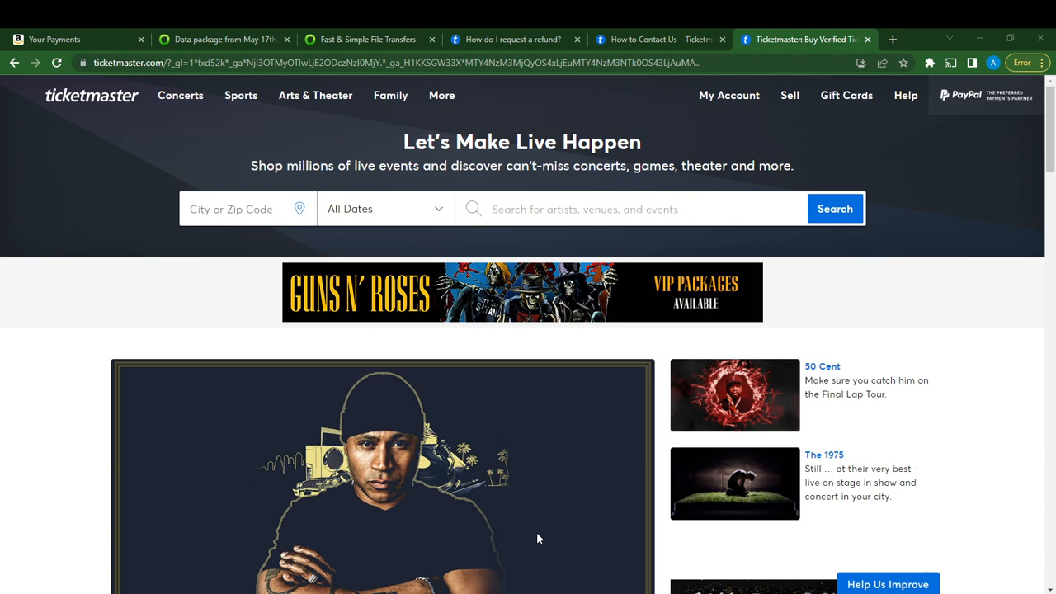
pyautogui.moveTo(660, 567)
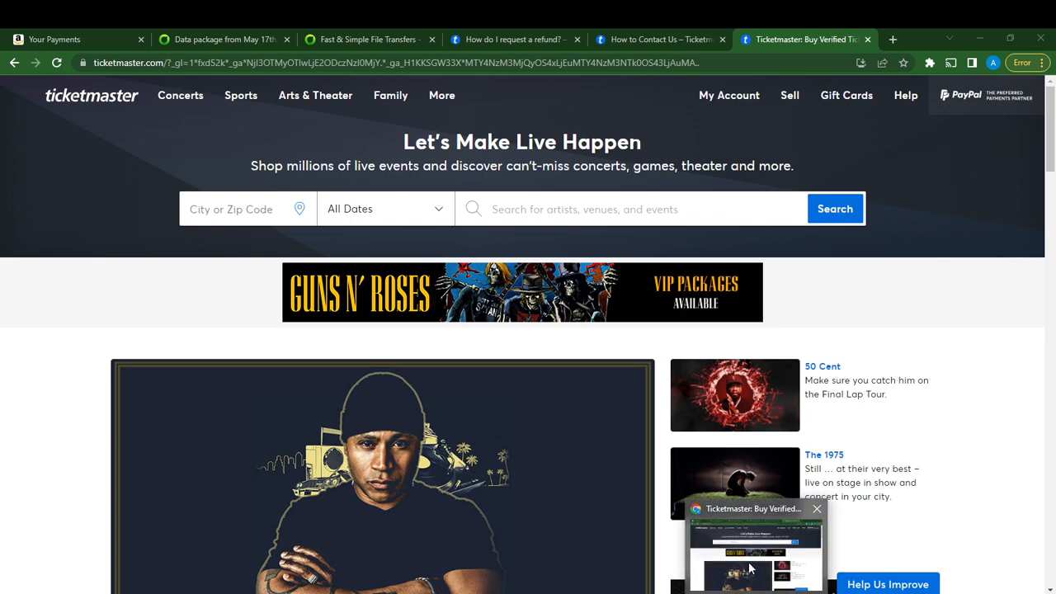
# Step: Go to the Ticketmaster Help Center through Help in the top navigation
pyautogui.click(816, 508)
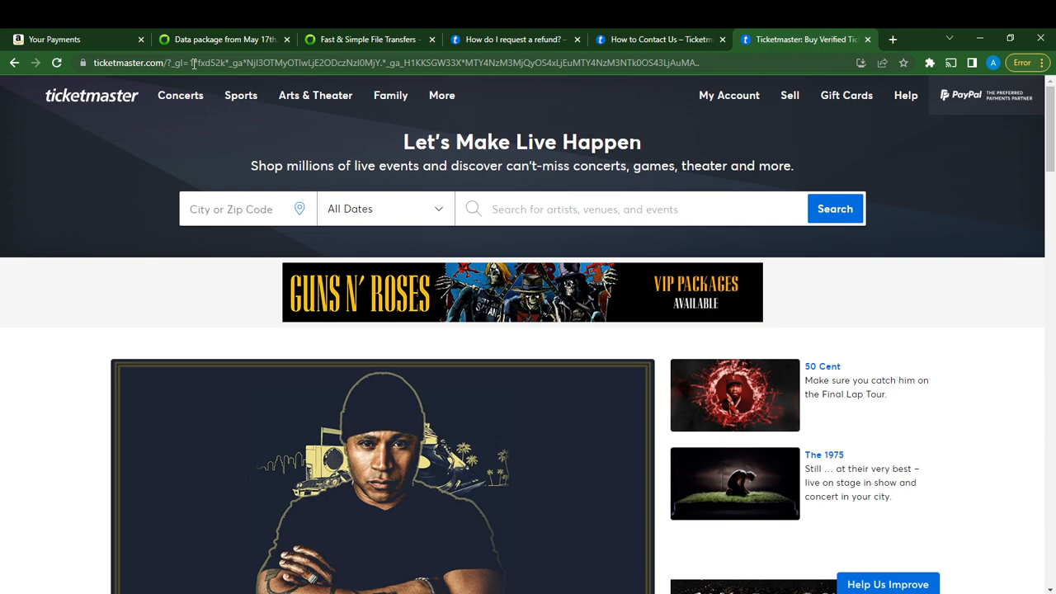
pyautogui.scroll(-3)
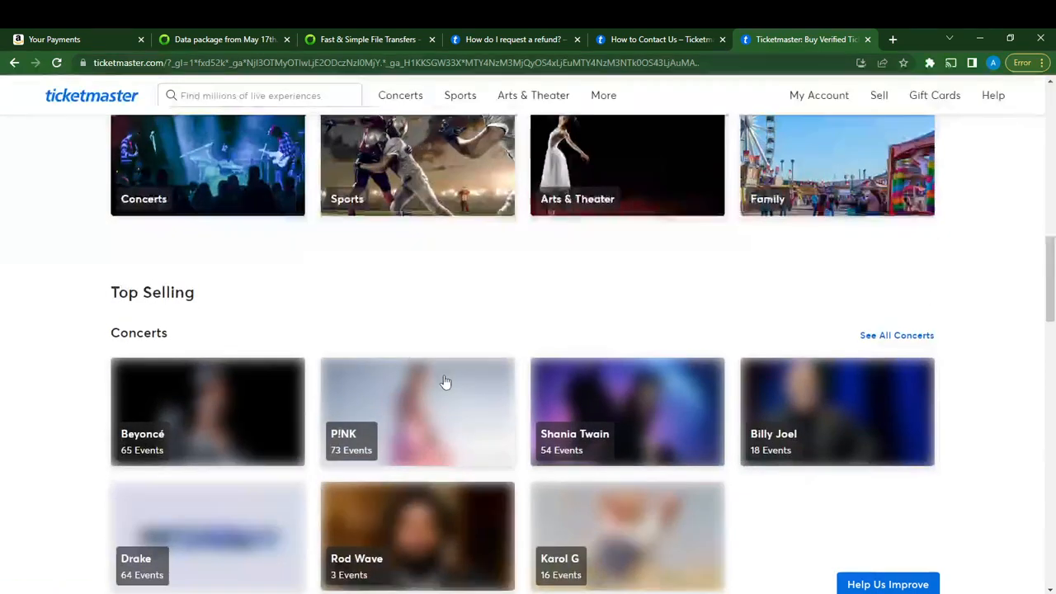
pyautogui.scroll(3)
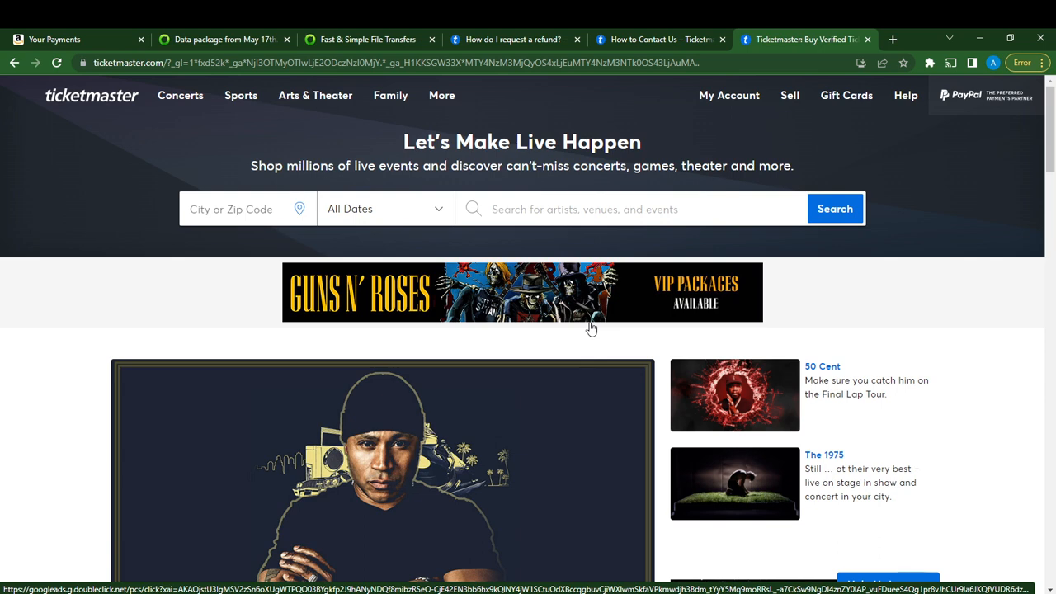
pyautogui.moveTo(890, 354)
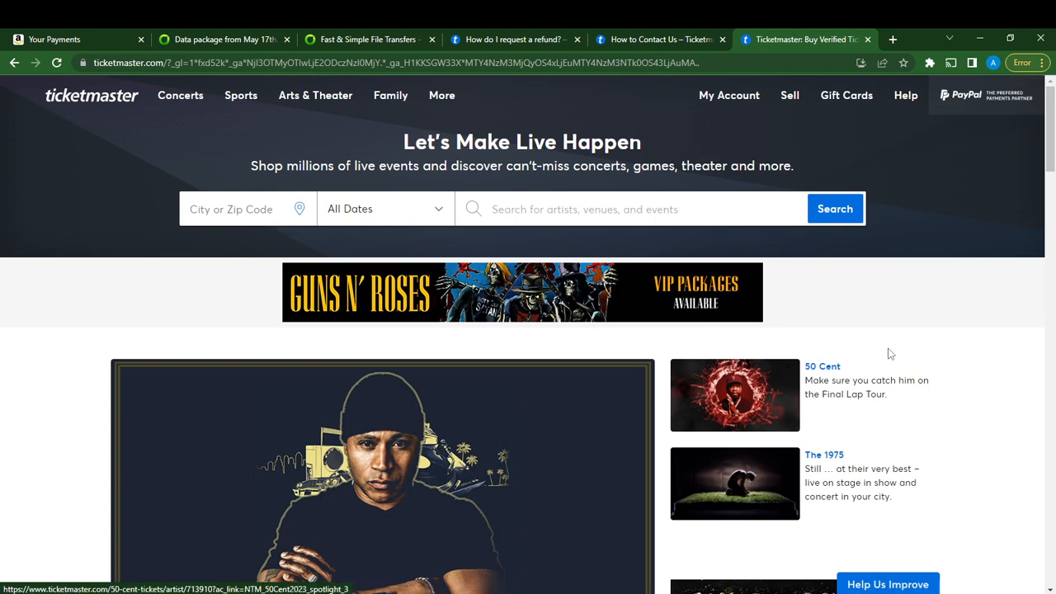
pyautogui.moveTo(905, 95)
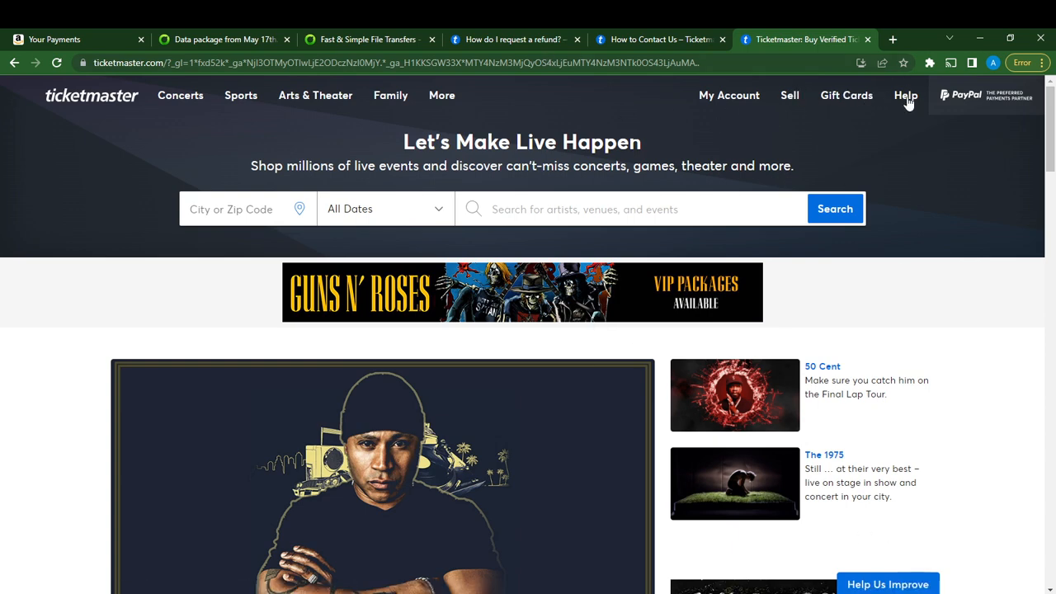
pyautogui.click(905, 95)
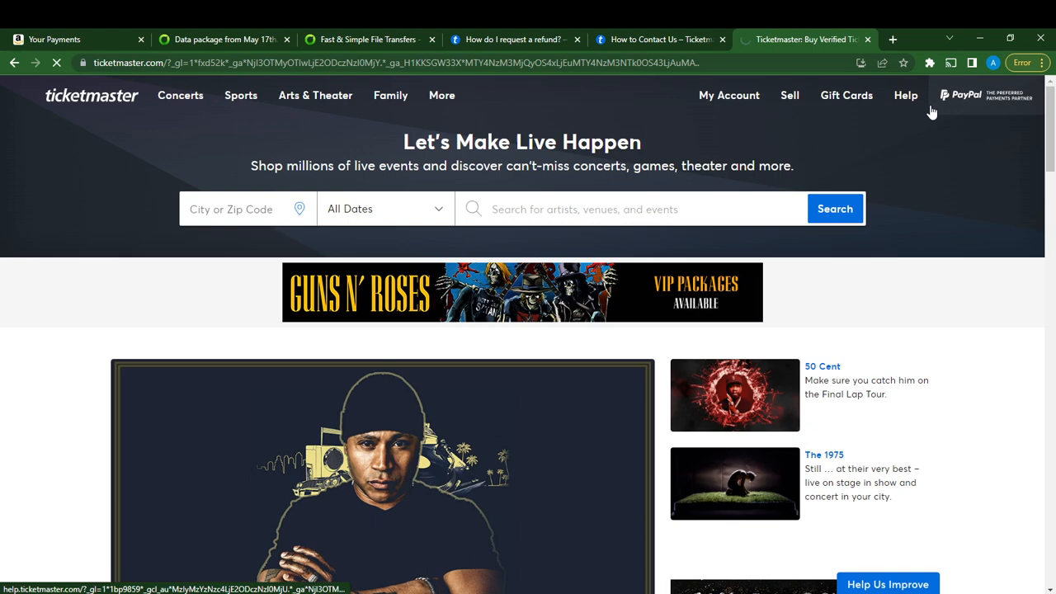
pyautogui.click(905, 95)
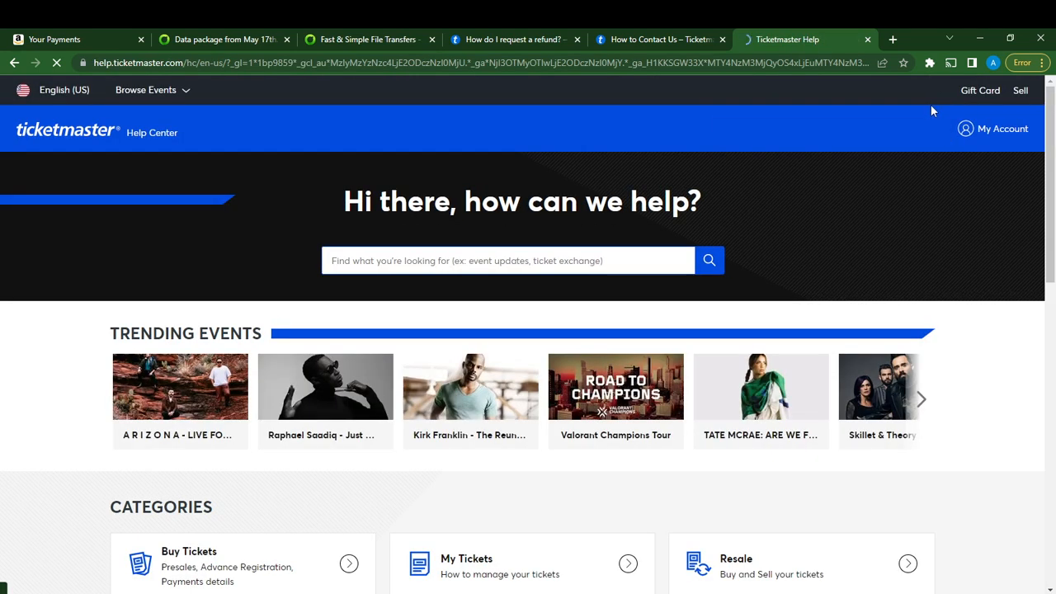
# Step: Open the Refunds & Exchanges category from the Categories cards
pyautogui.scroll(-3)
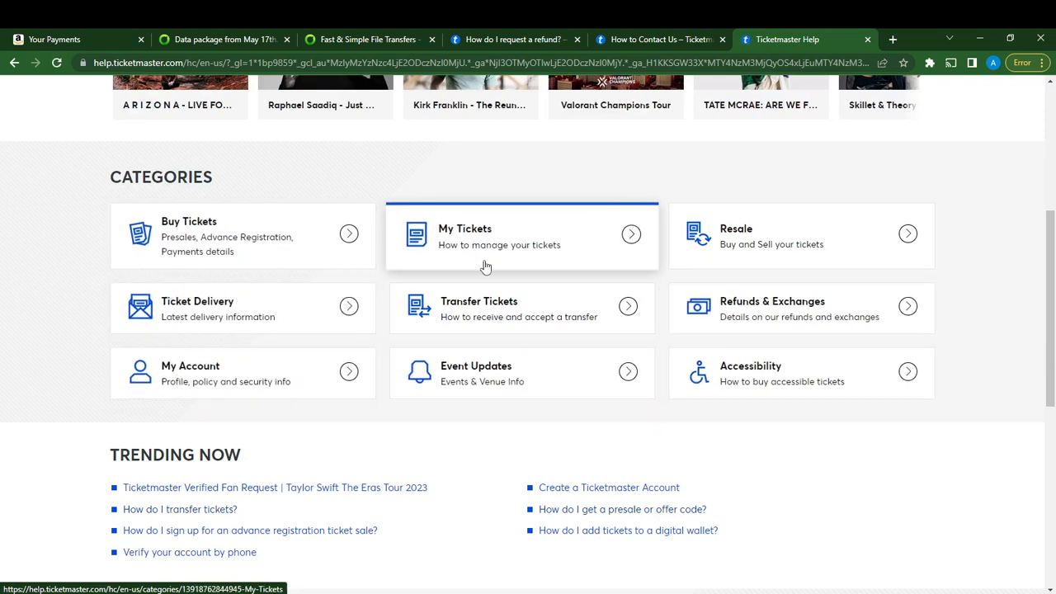
pyautogui.moveTo(755, 345)
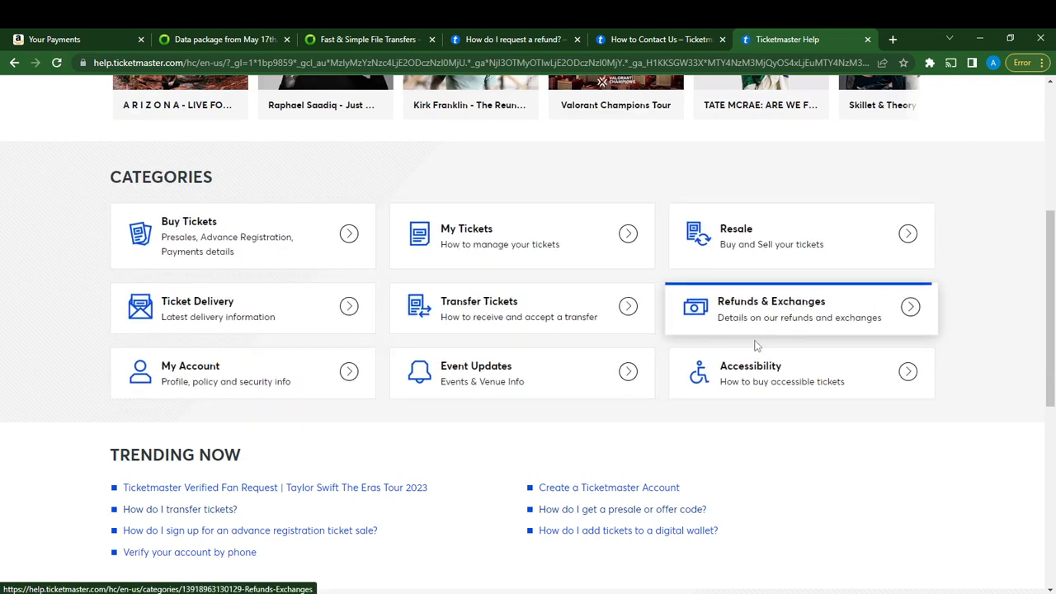
pyautogui.click(770, 308)
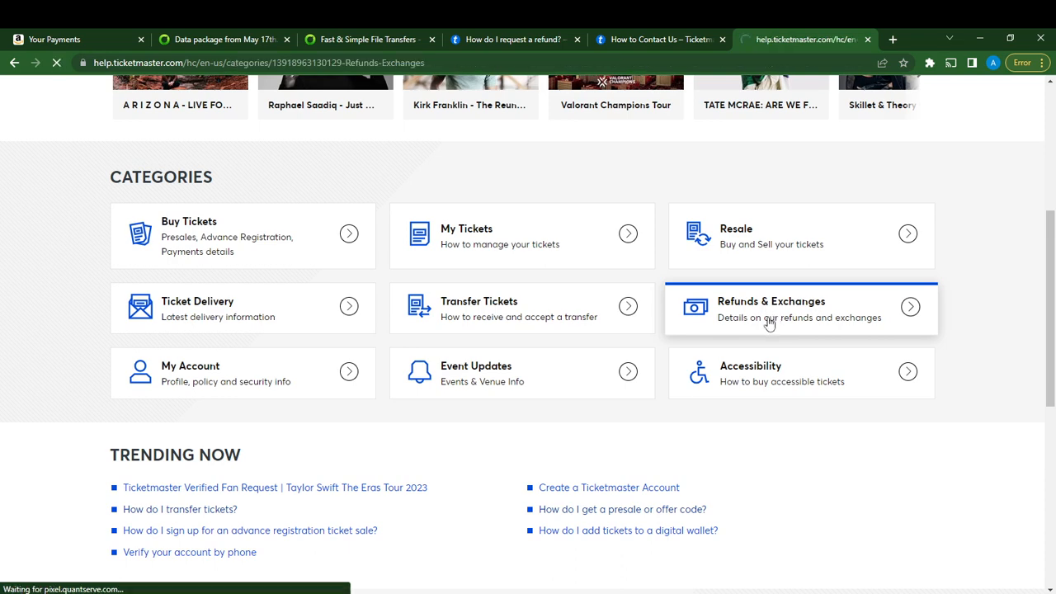
pyautogui.click(771, 307)
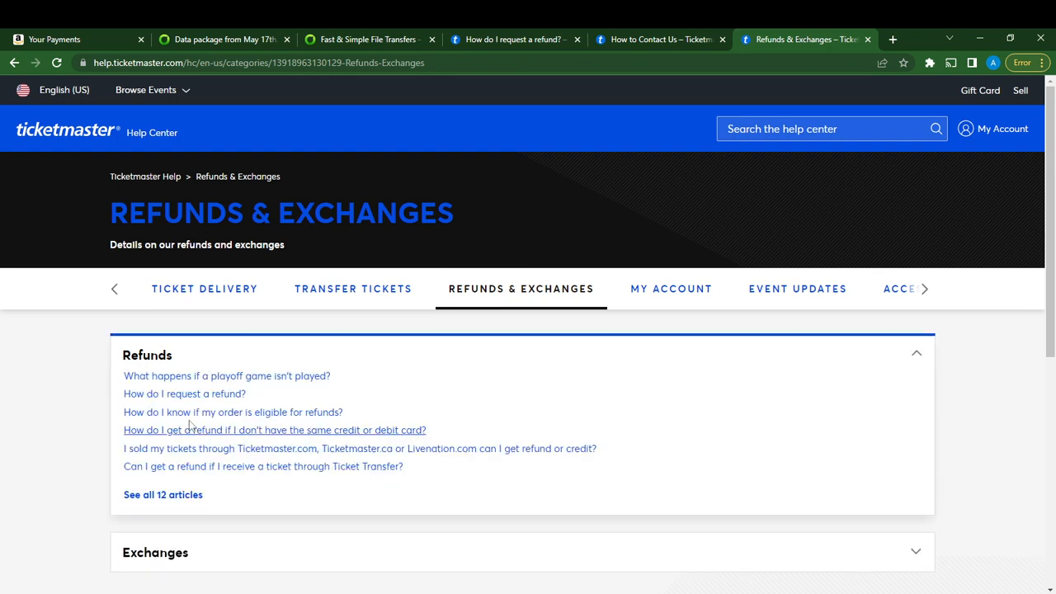
# Step: Open the 'How do I request a refund?' article and read down to Need More Help
pyautogui.click(184, 394)
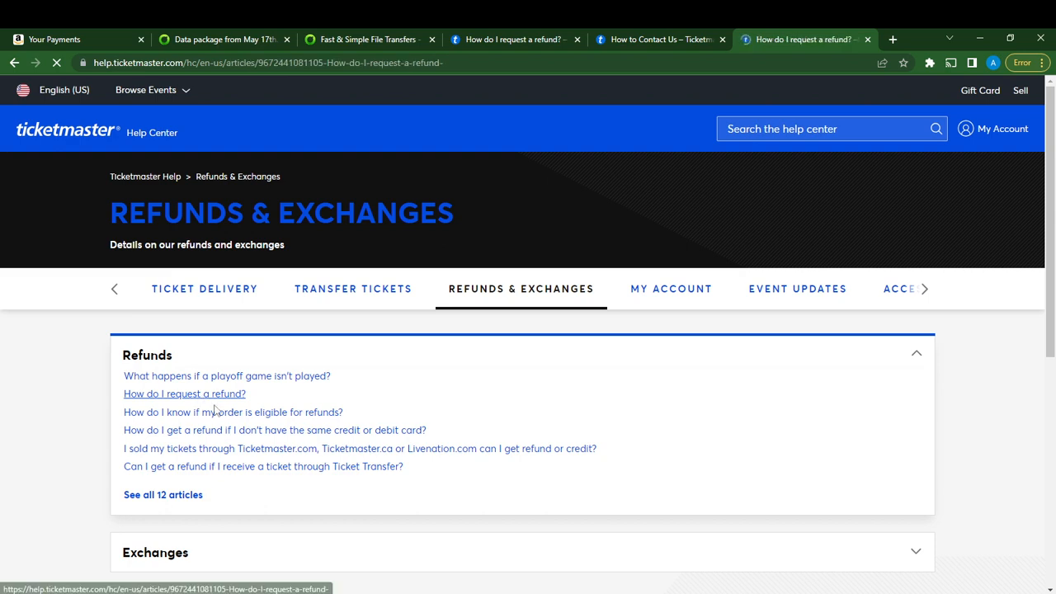
pyautogui.click(184, 394)
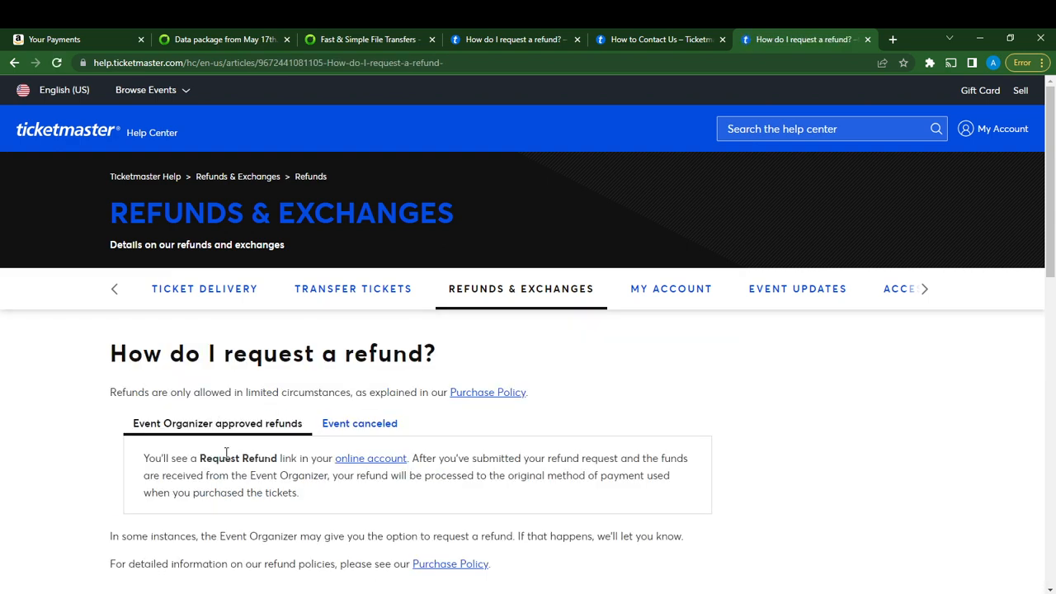
pyautogui.scroll(-3)
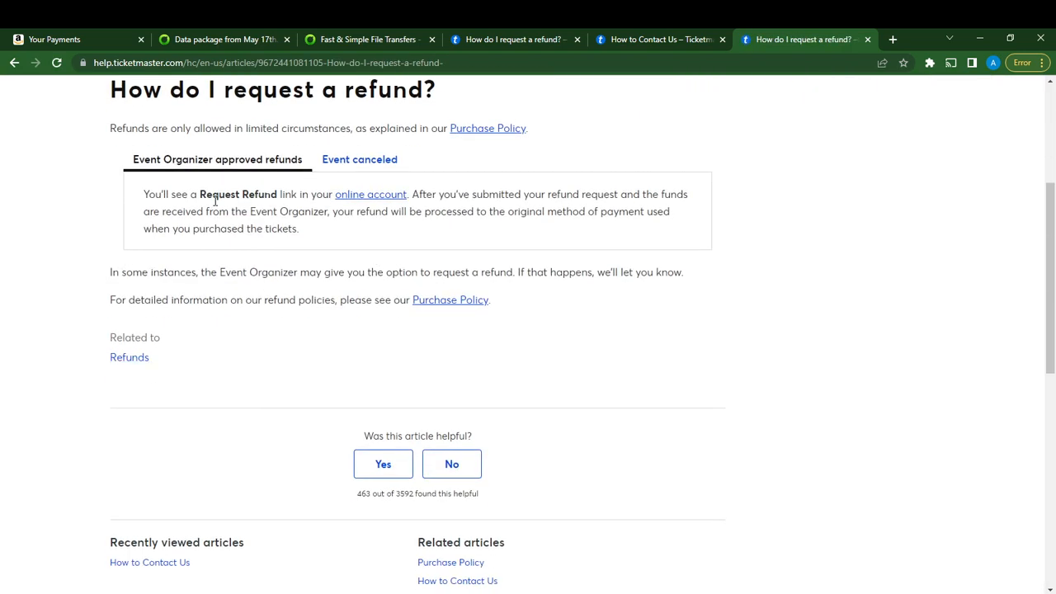
pyautogui.scroll(3)
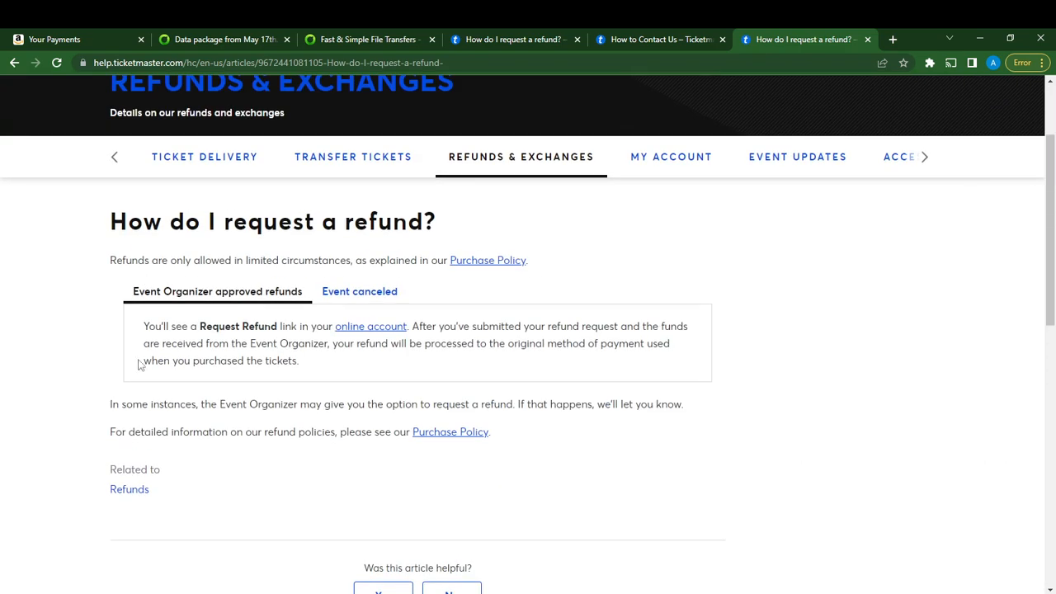
pyautogui.moveTo(318, 361)
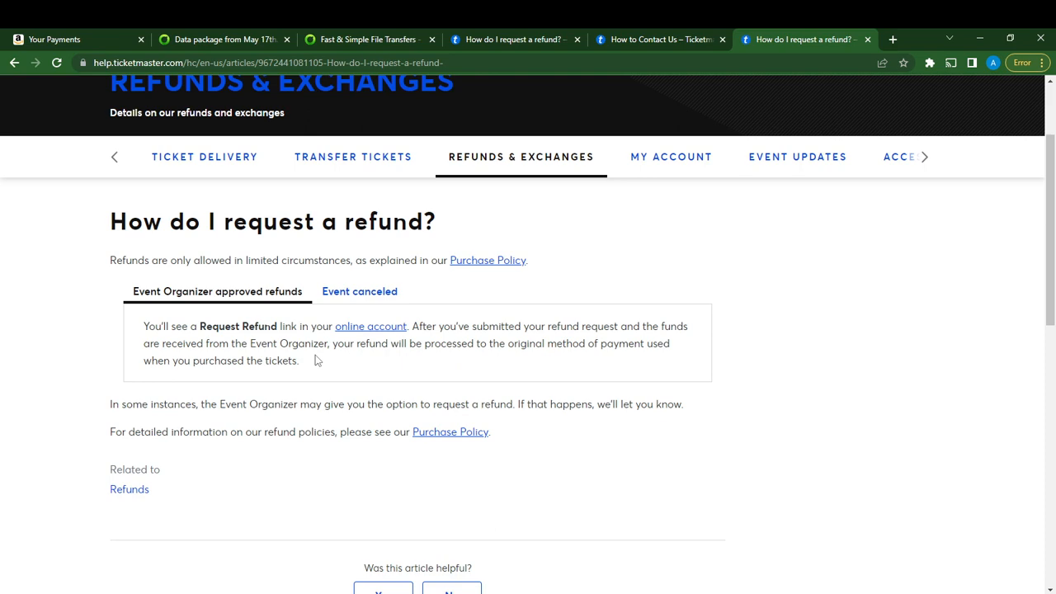
pyautogui.moveTo(568, 327)
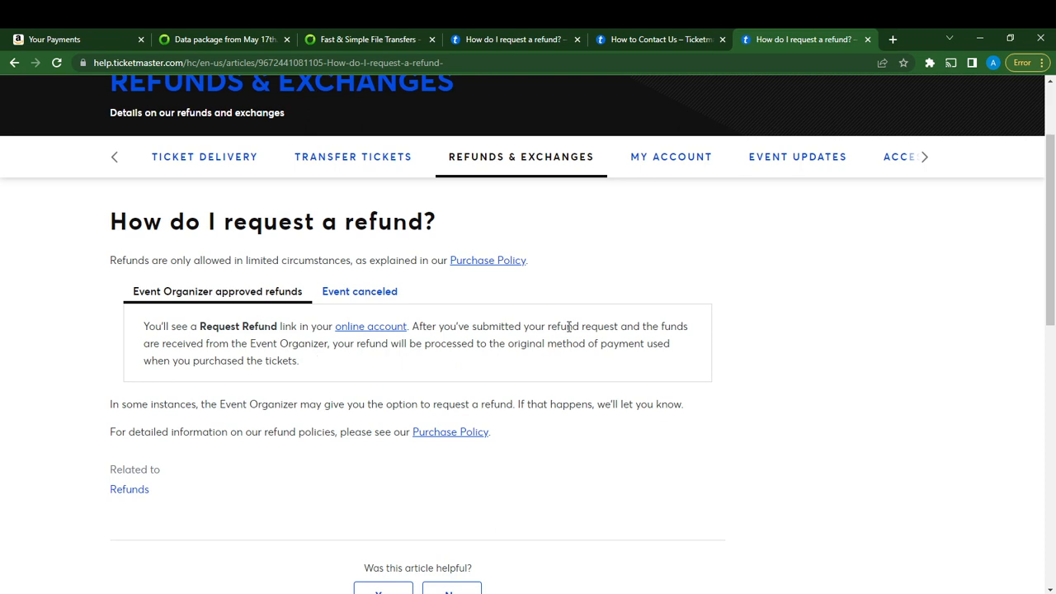
pyautogui.scroll(-3)
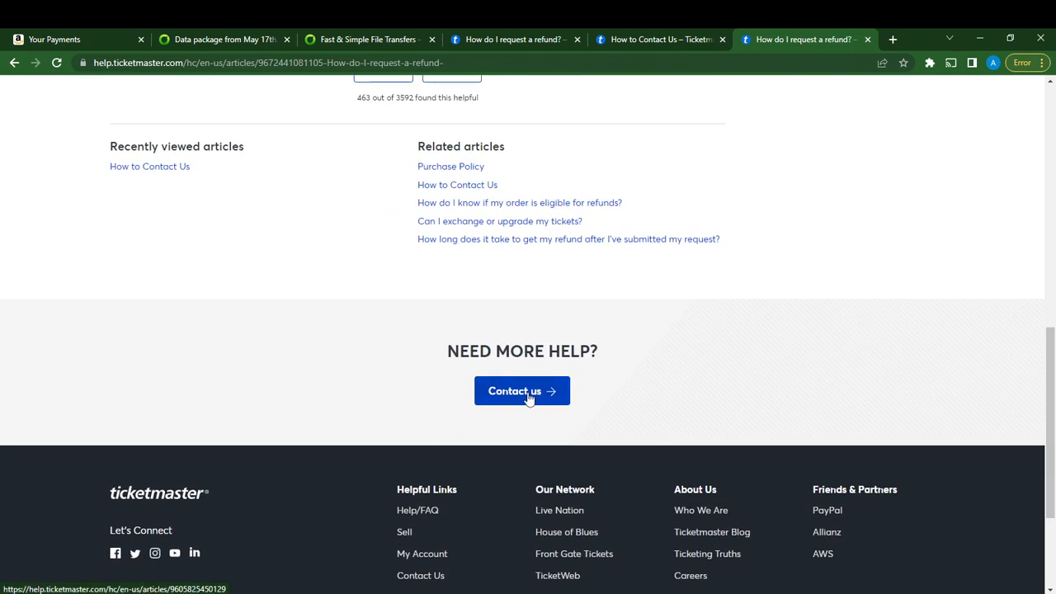
pyautogui.click(522, 390)
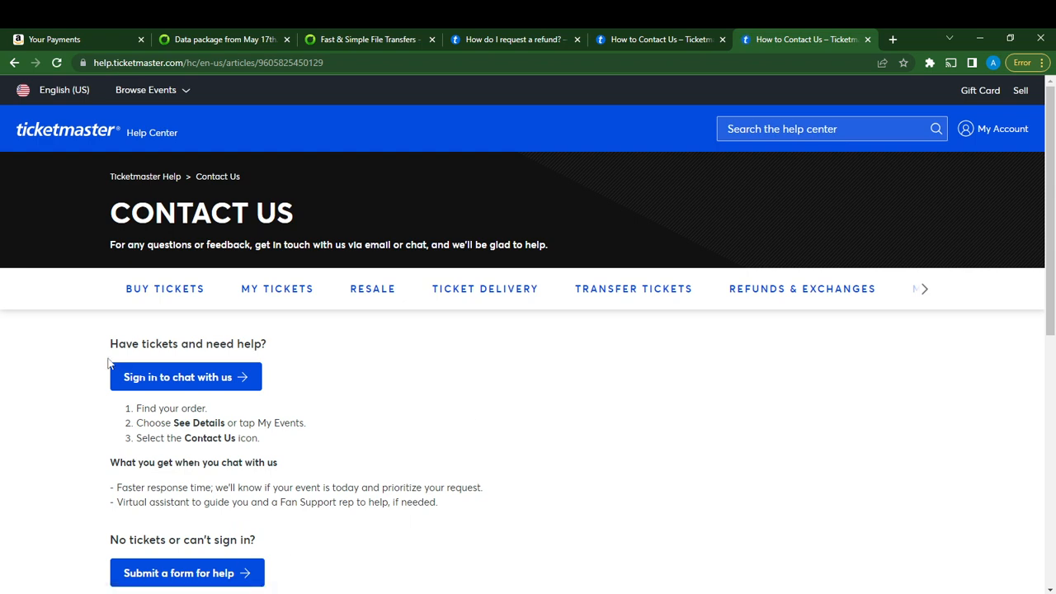
pyautogui.scroll(-3)
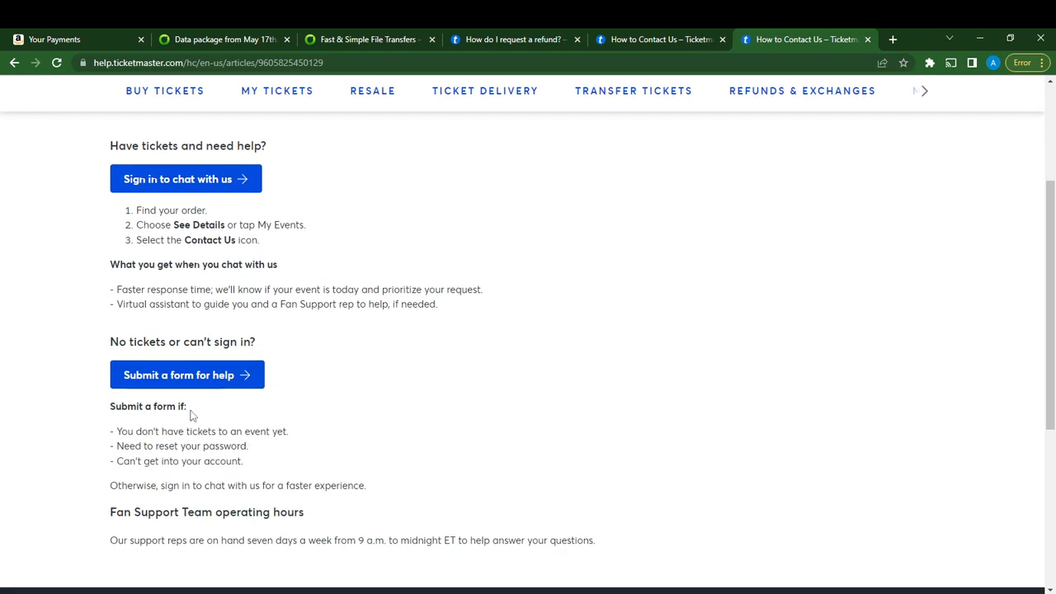
pyautogui.moveTo(229, 392)
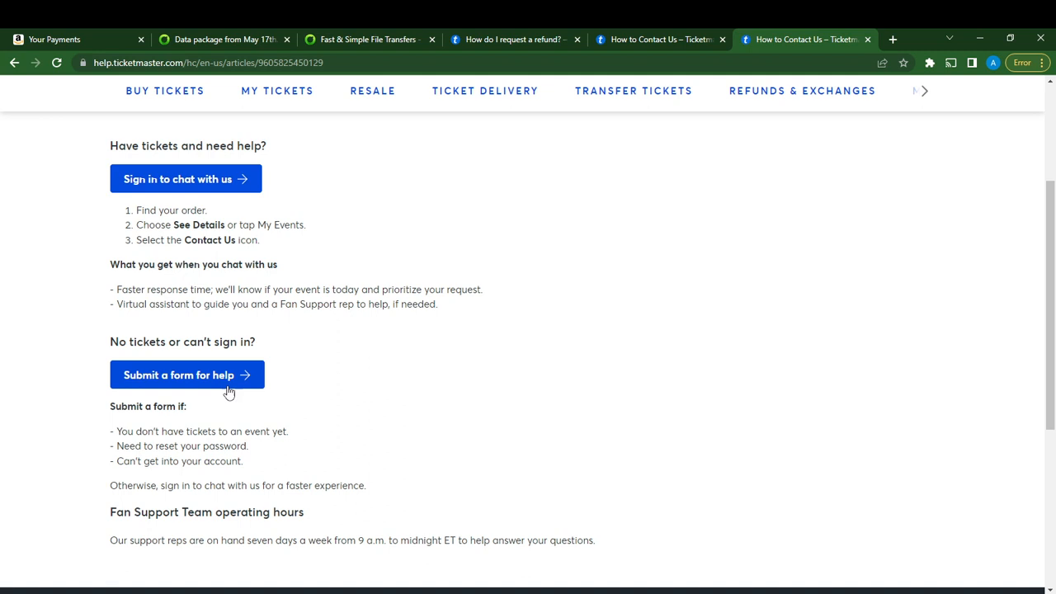
pyautogui.moveTo(301, 399)
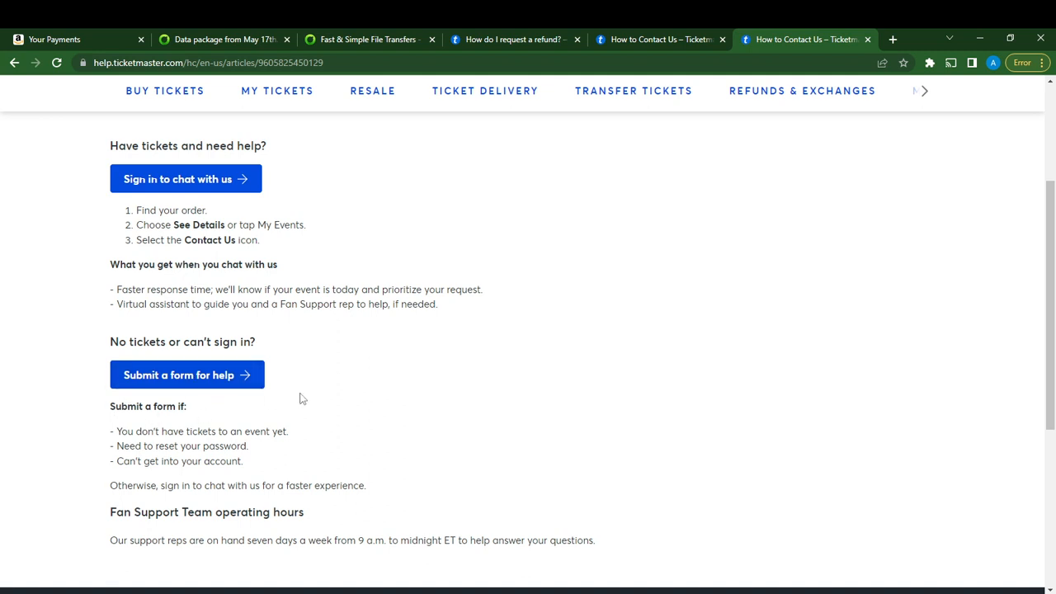
pyautogui.scroll(-3)
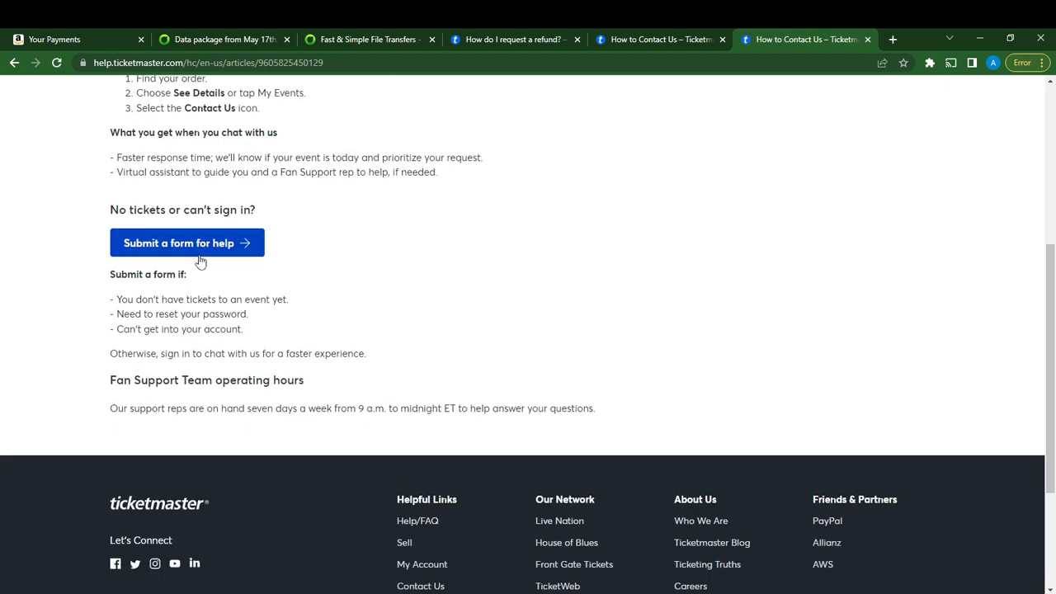
# Step: Open the help request form and type 'I mistakenly ordered a wrong ticket.' as the question
pyautogui.click(179, 243)
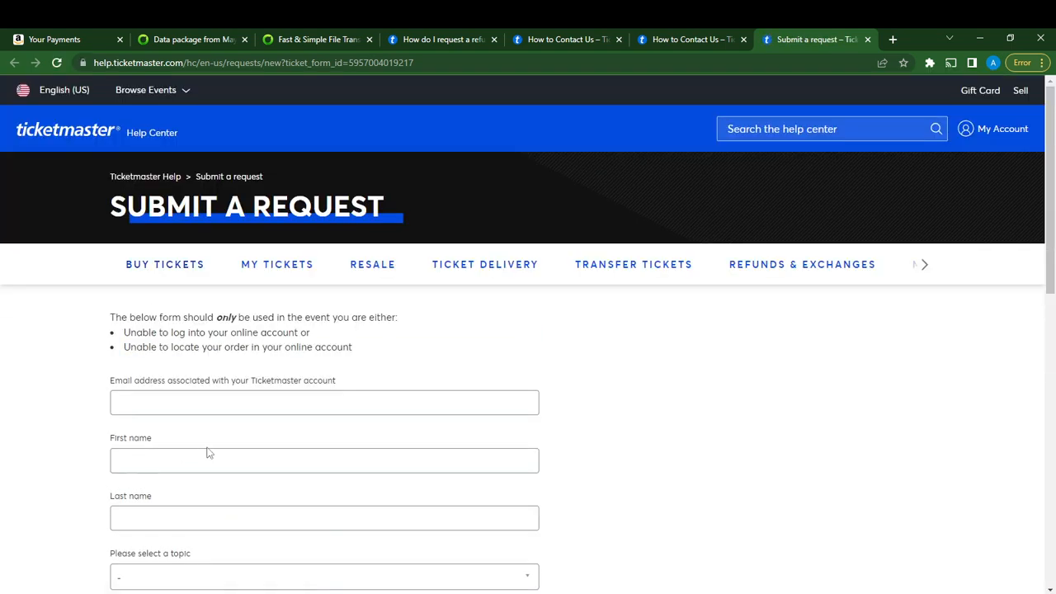
pyautogui.moveTo(93, 403)
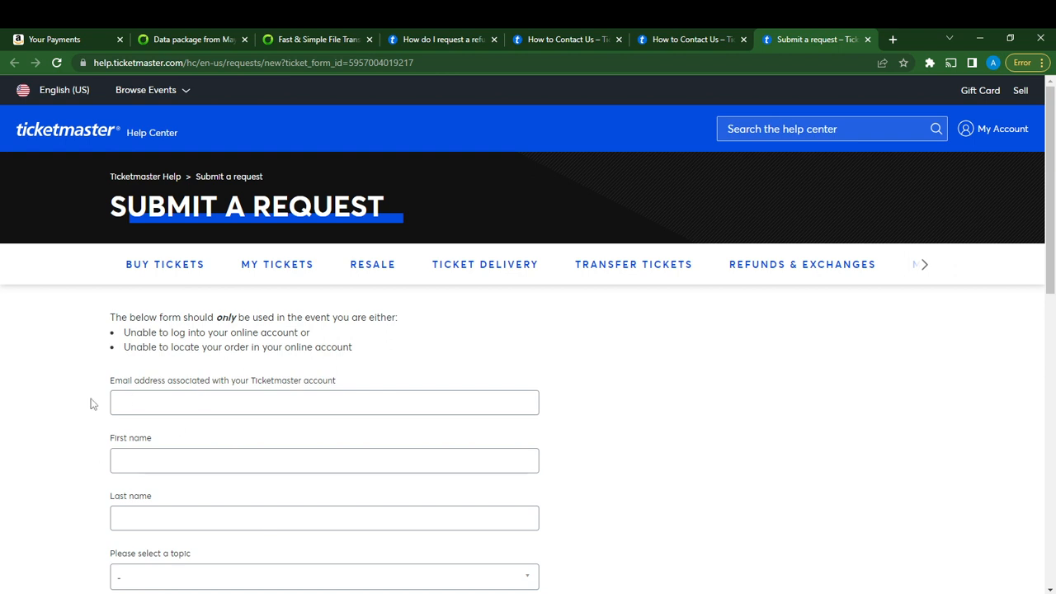
pyautogui.scroll(-3)
pyautogui.write('I mist')
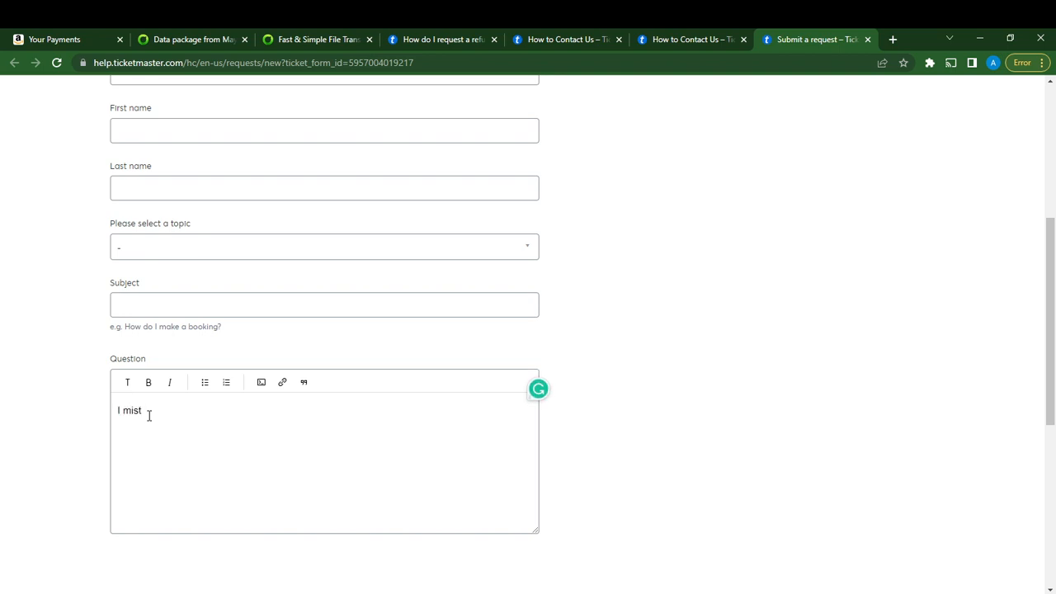
pyautogui.write('akenly')
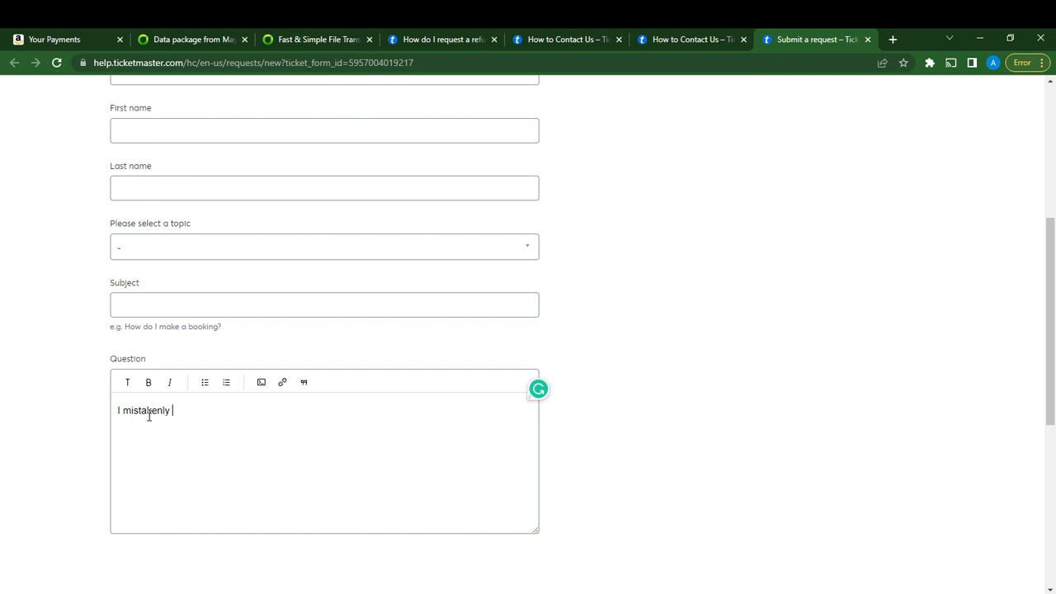
pyautogui.write('ordered')
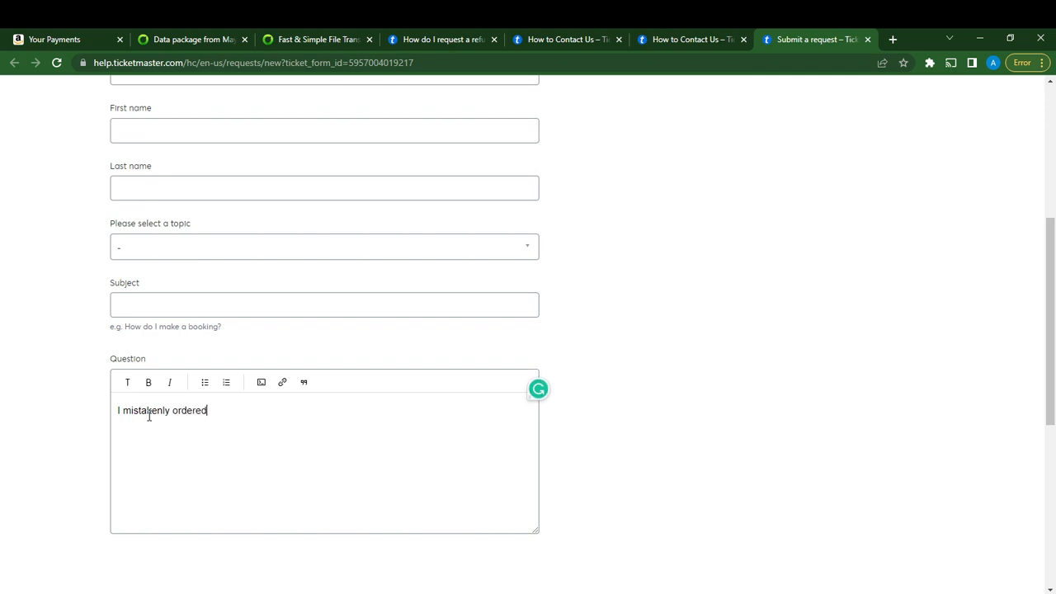
pyautogui.write('a wrong')
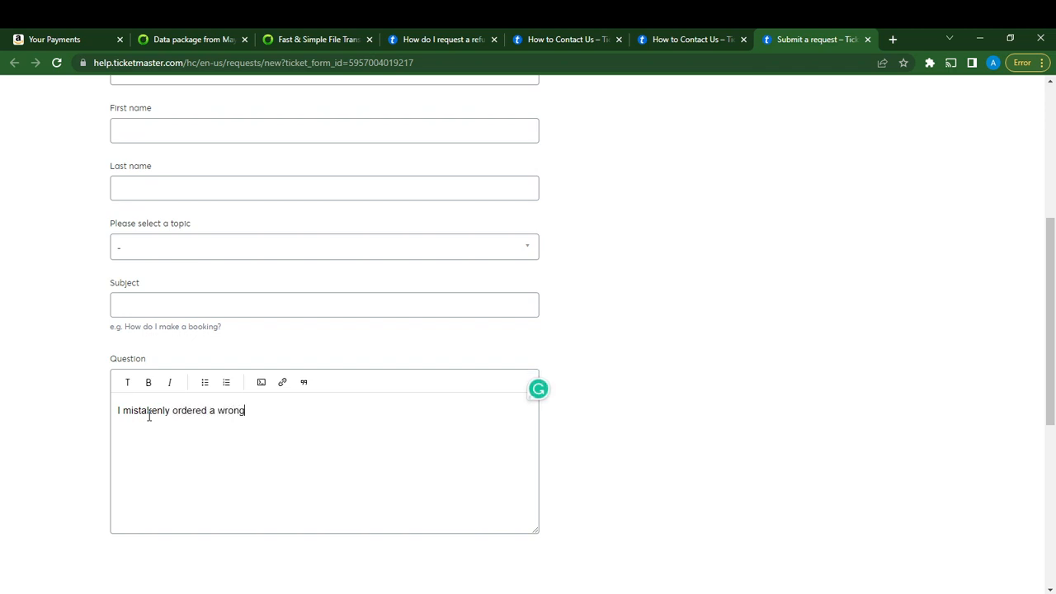
pyautogui.write('to')
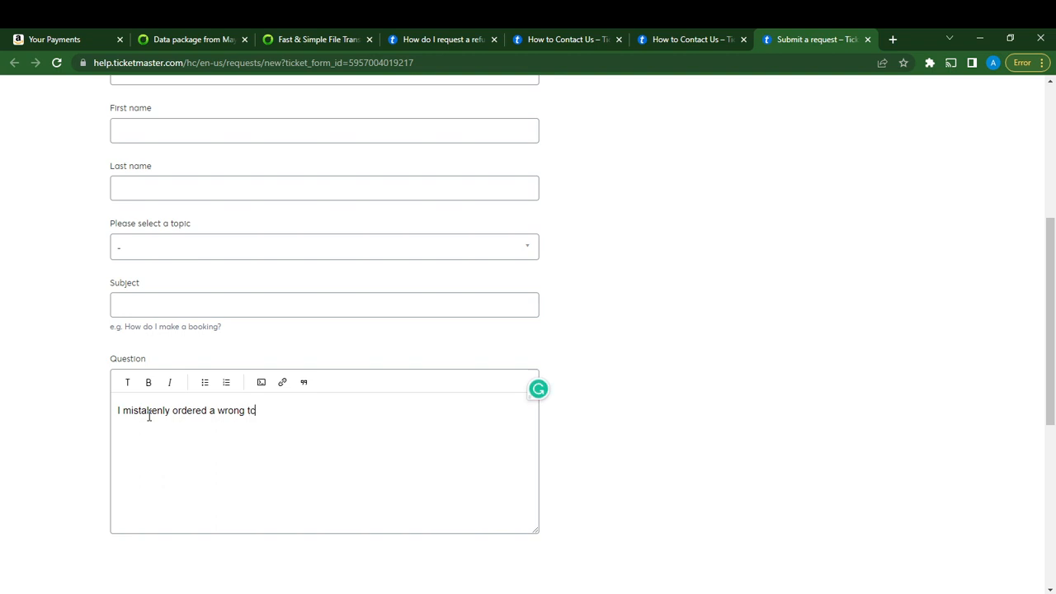
pyautogui.write('cket')
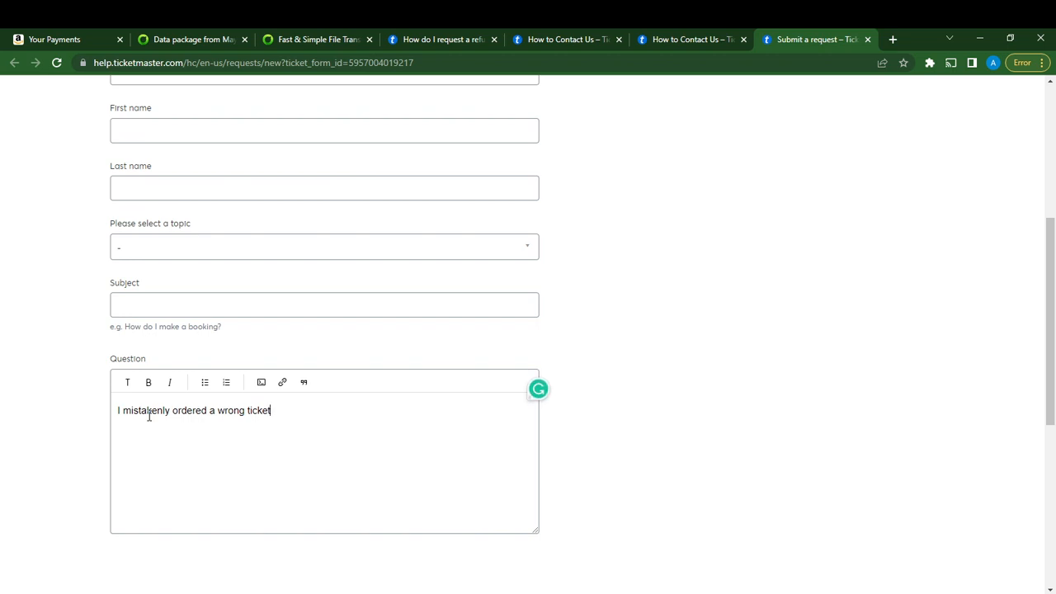
# Step: Add 'I need a refund.' and accept Grammarly's change to 'the wrong'
pyautogui.write('I n')
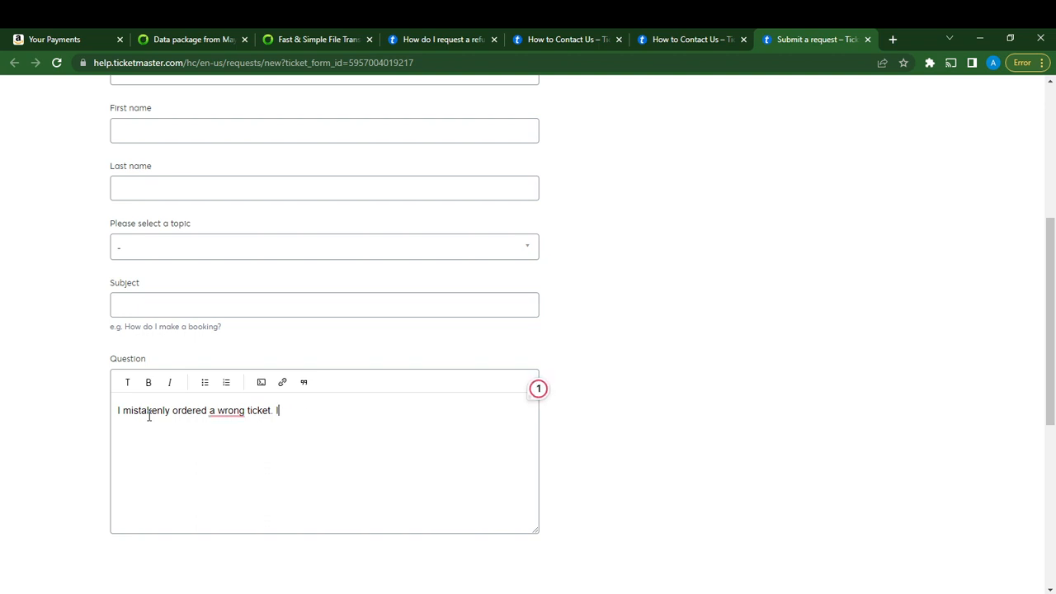
pyautogui.write('I need')
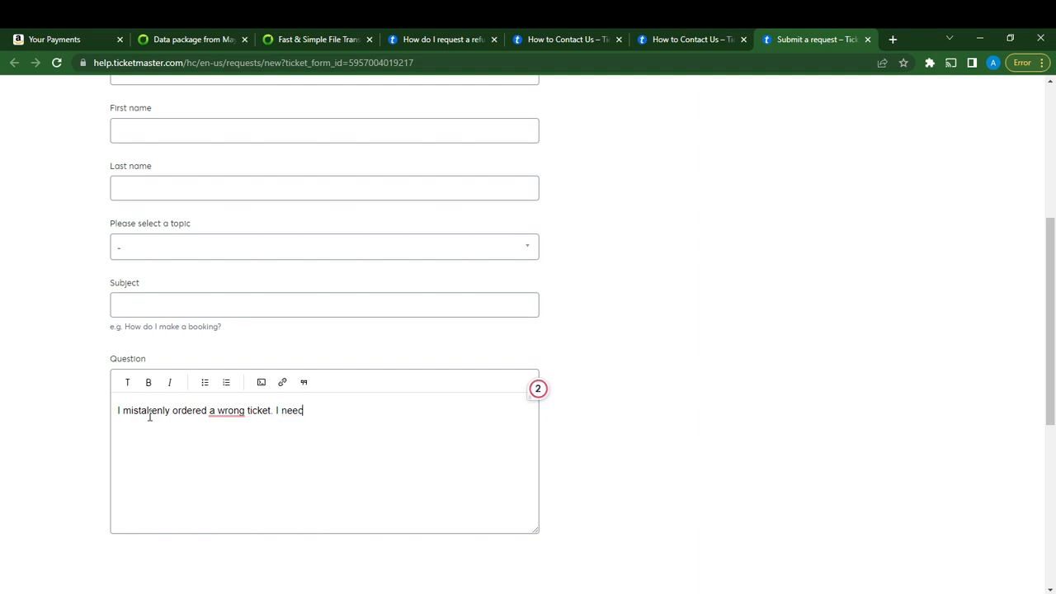
pyautogui.write('a ref')
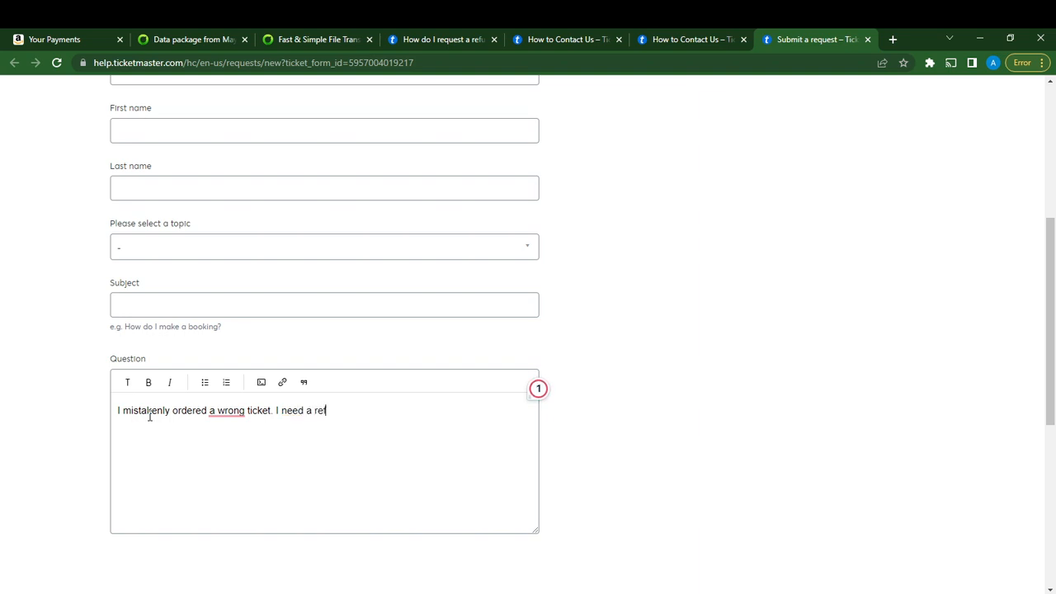
pyautogui.write('und.')
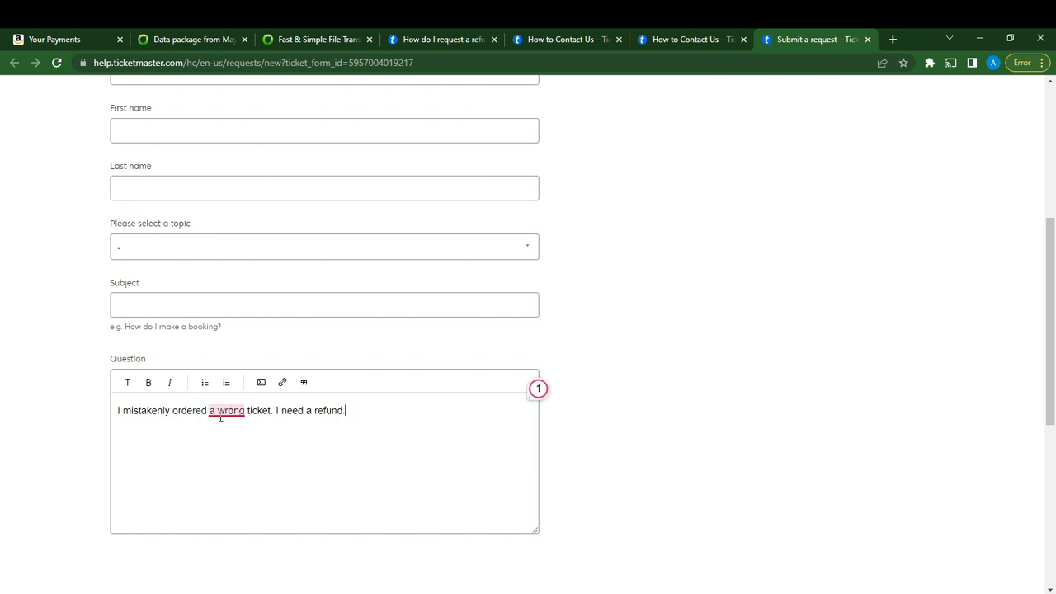
pyautogui.click(227, 410)
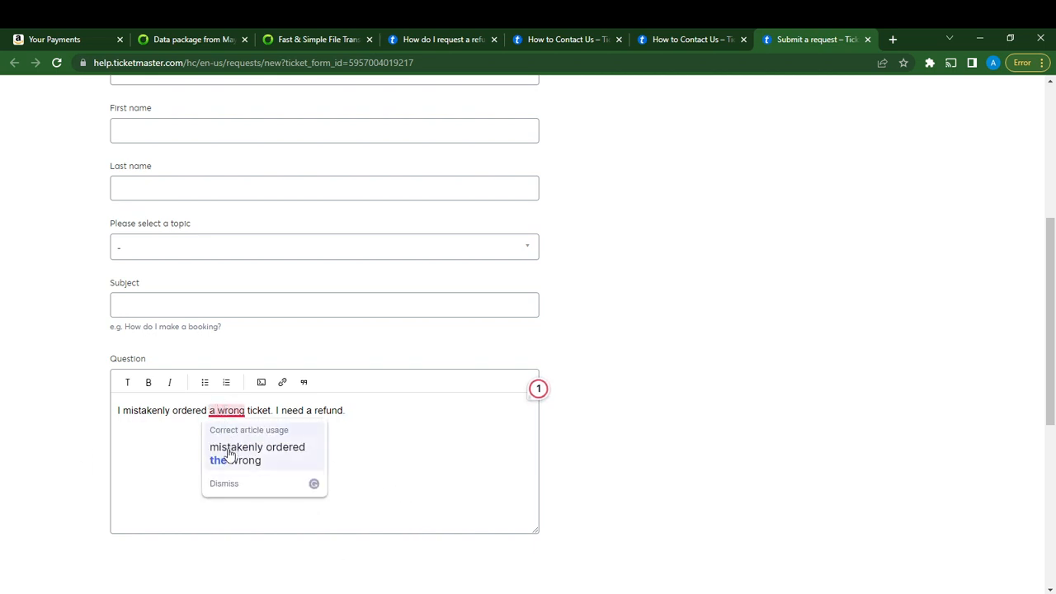
pyautogui.click(257, 453)
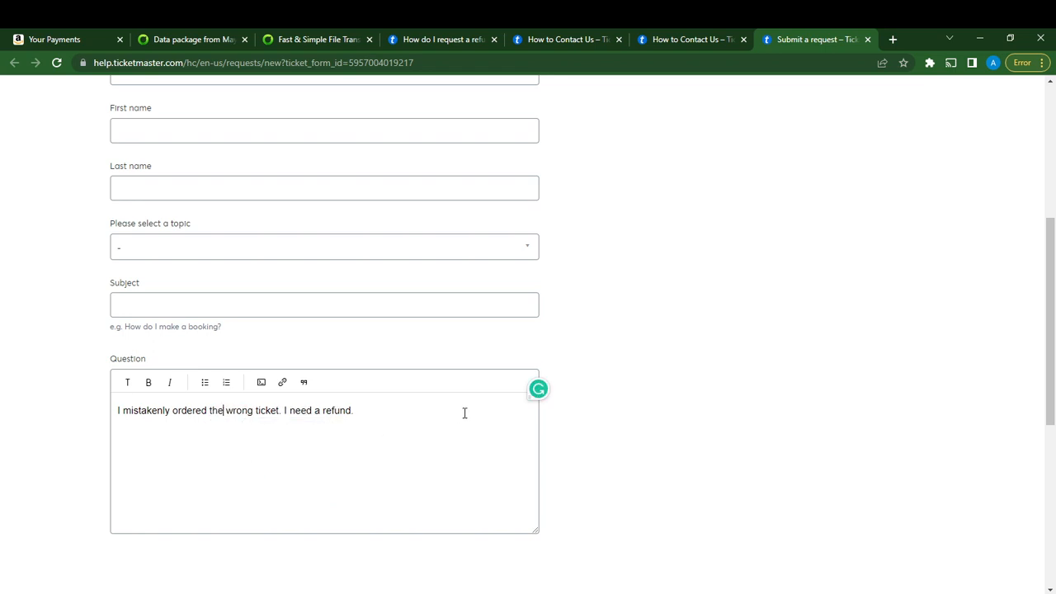
pyautogui.moveTo(394, 469)
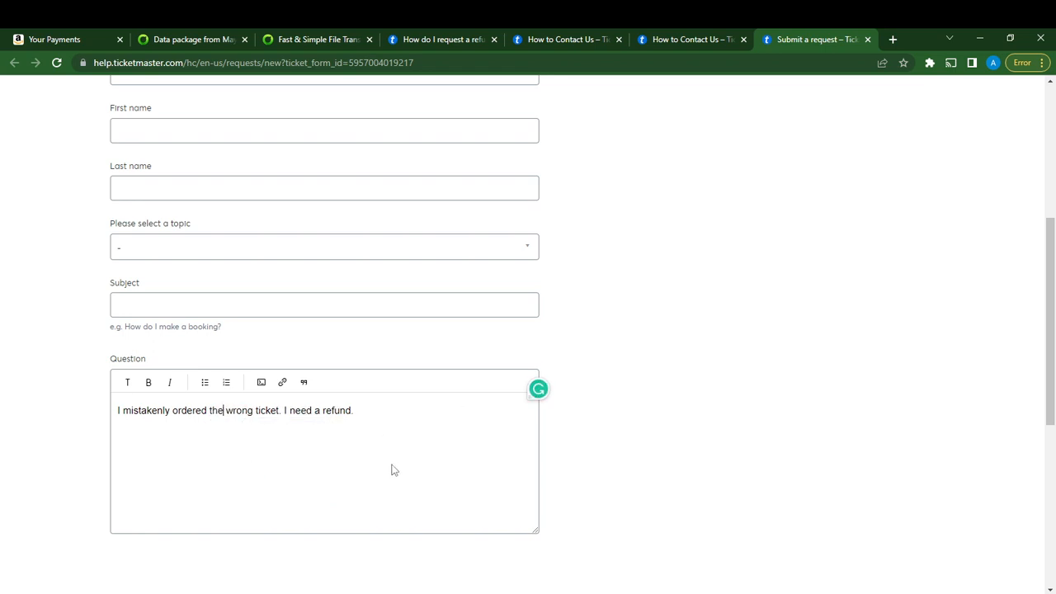
pyautogui.scroll(-3)
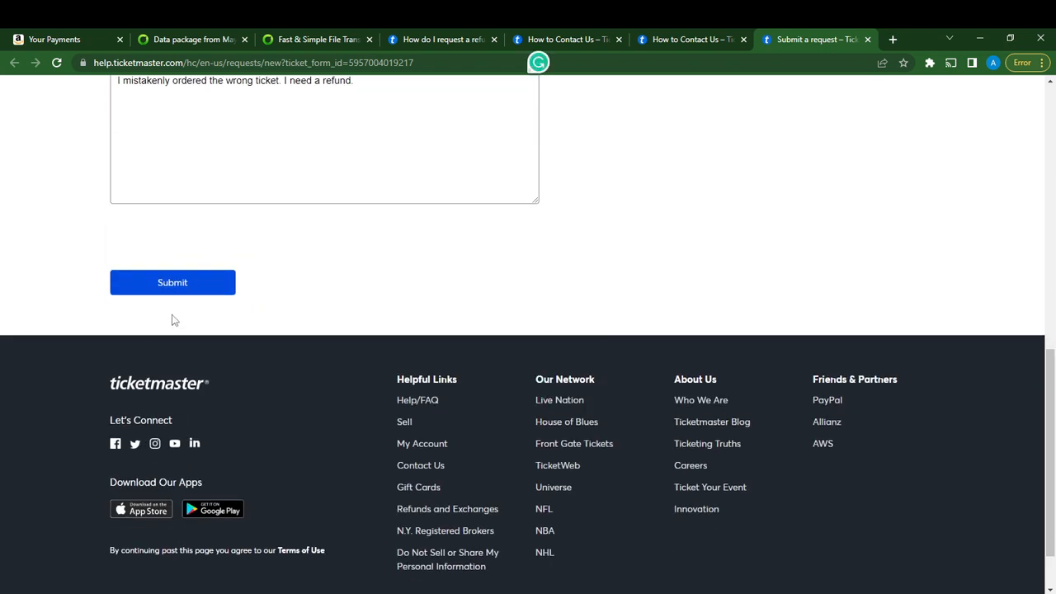
pyautogui.moveTo(172, 282)
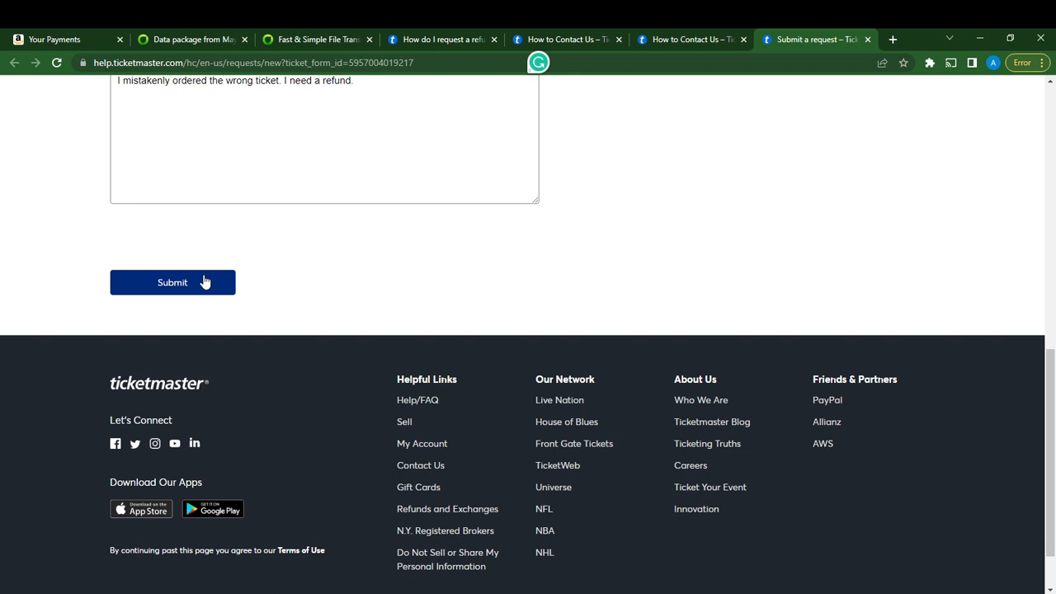